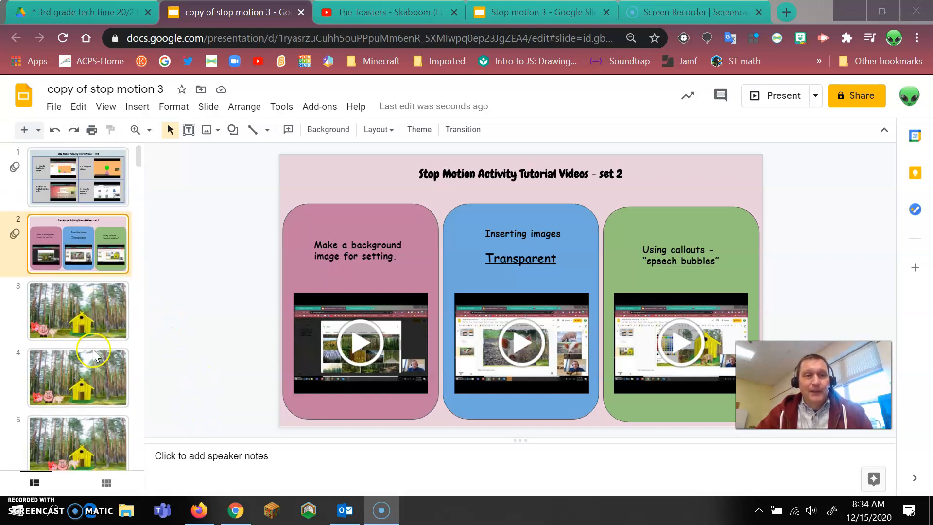
mouse_move(144, 407)
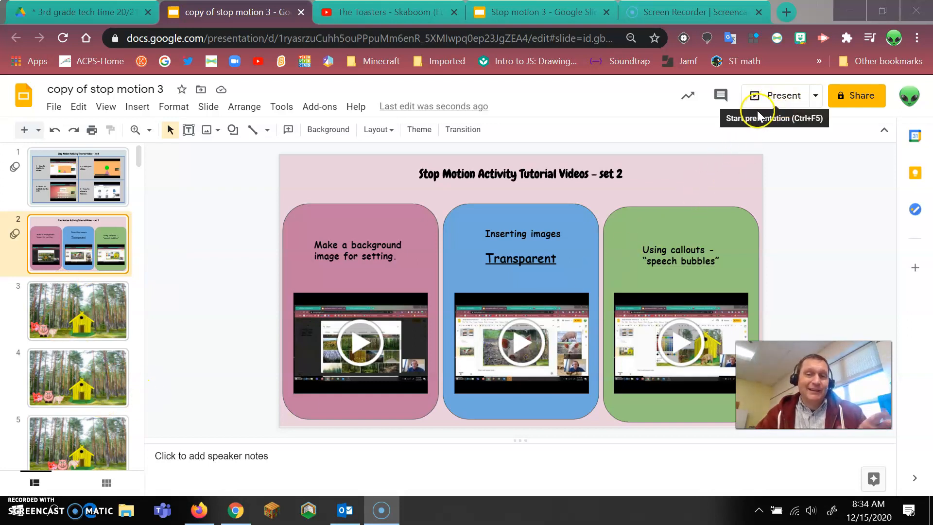
mouse_move(712, 139)
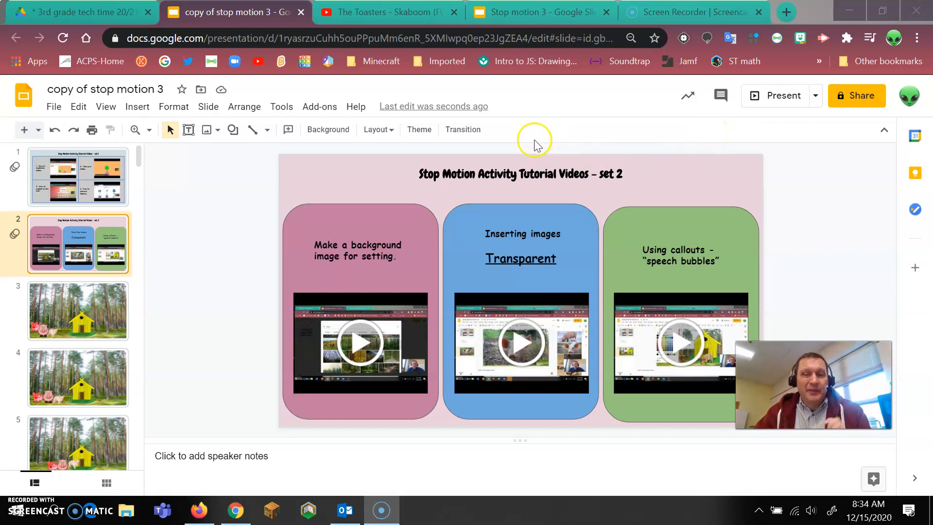
mouse_move(505, 142)
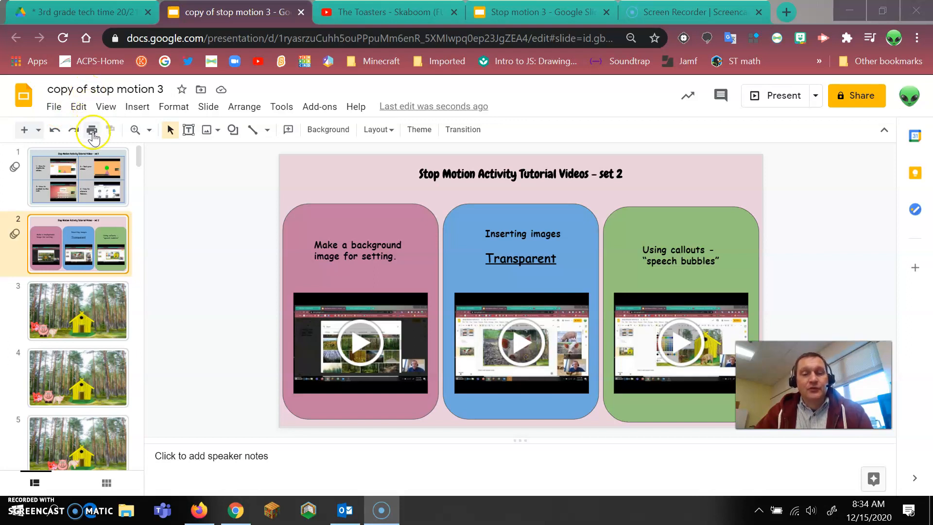
mouse_move(91, 130)
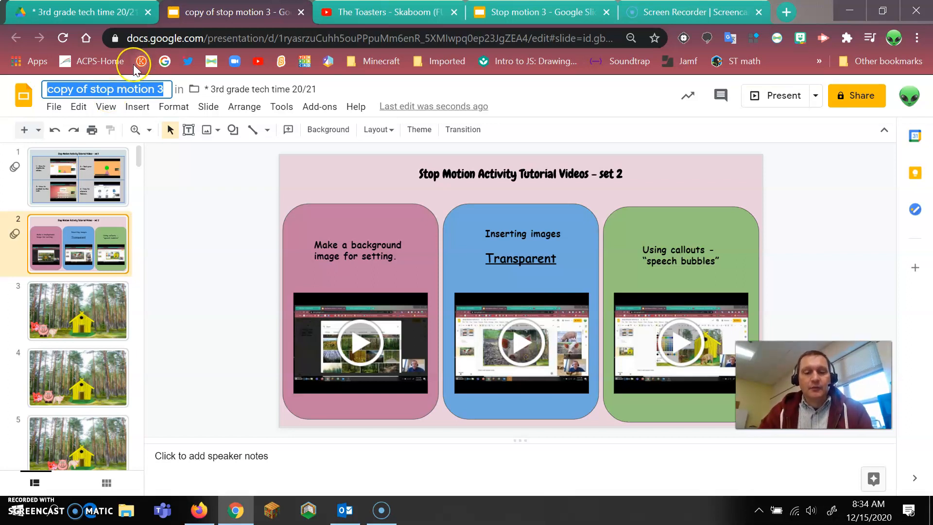
- Give the presentation the title '3 Little Pigs'
type("3 Little Pigs")
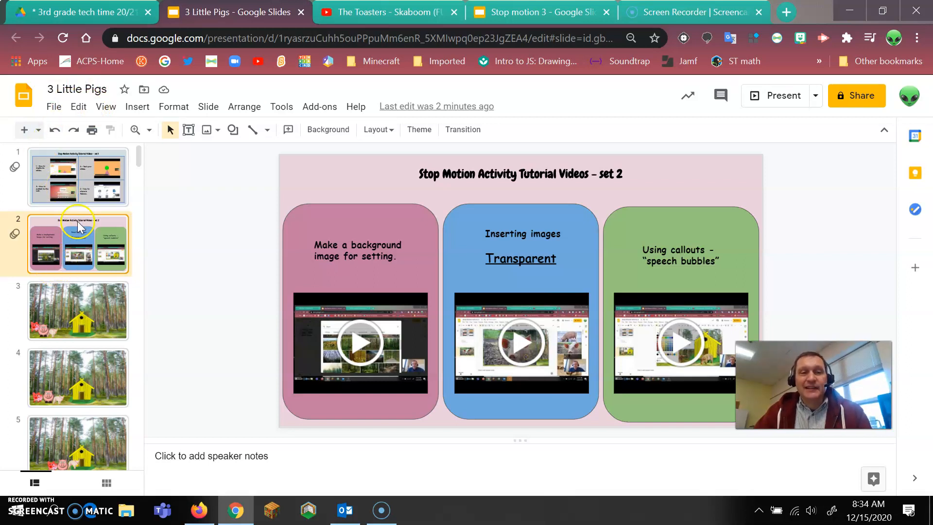
mouse_move(103, 423)
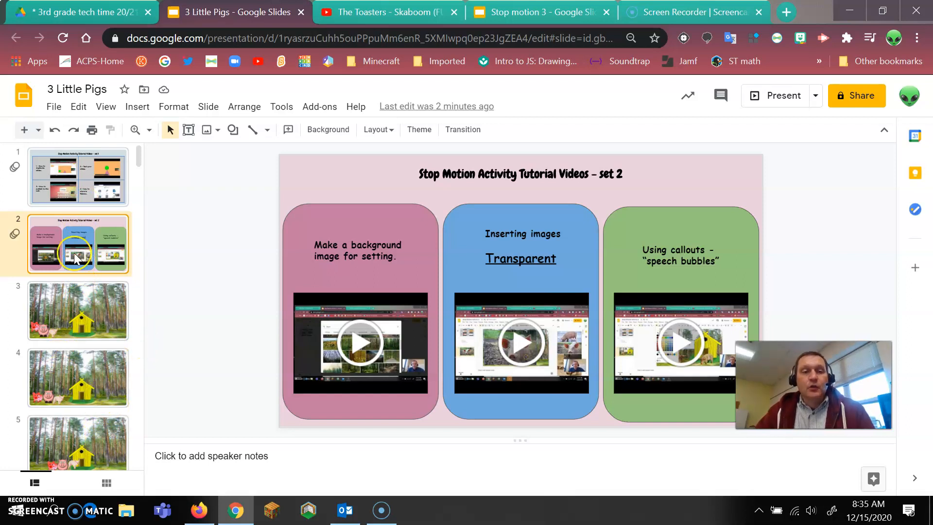
- Delete the two tutorial video slides so the forest scene opens the deck
right_click(78, 244)
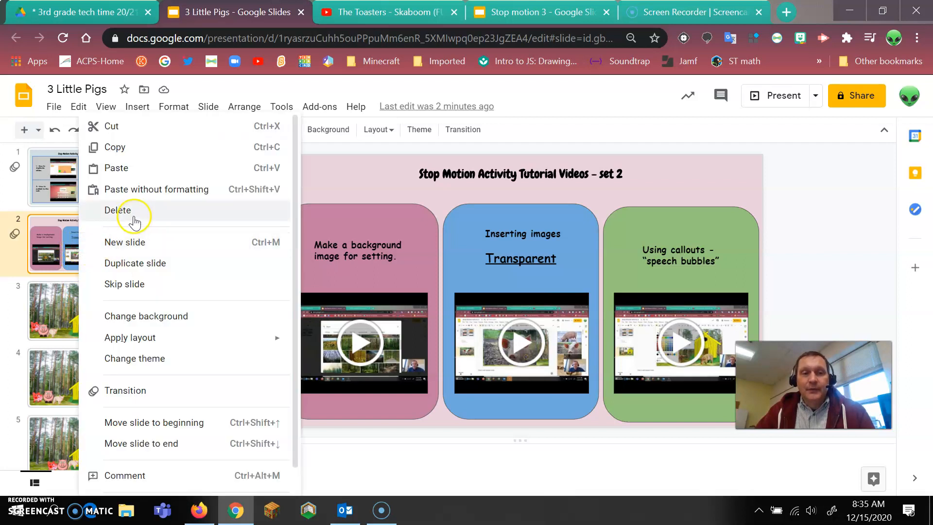
left_click(118, 210)
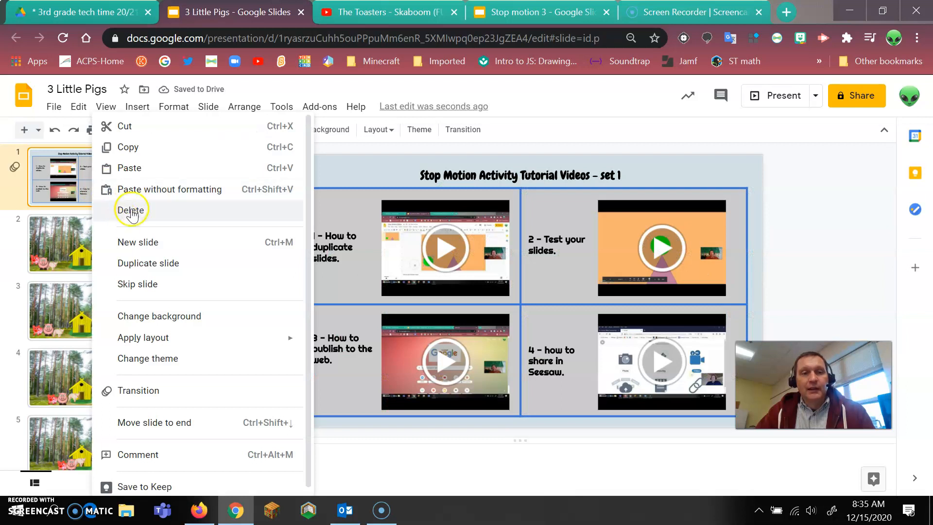
left_click(132, 210)
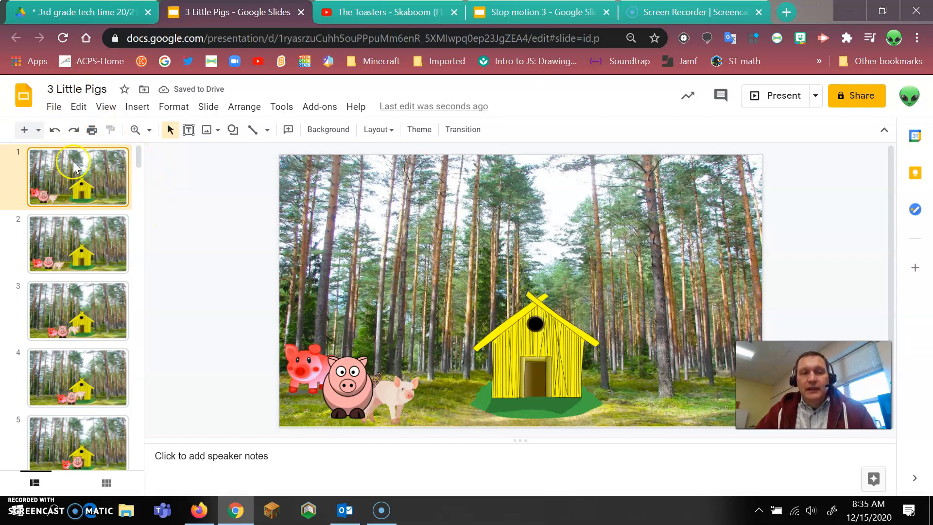
scroll("down", 3)
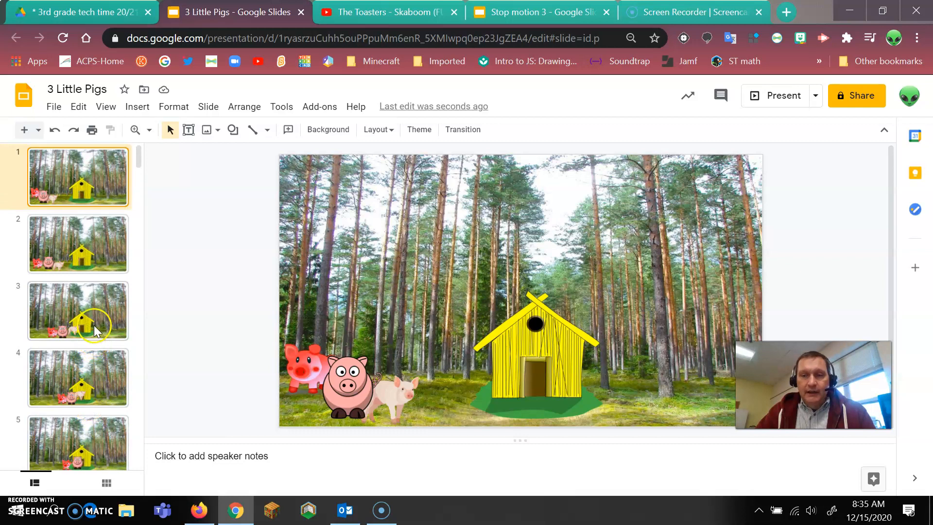
mouse_move(70, 300)
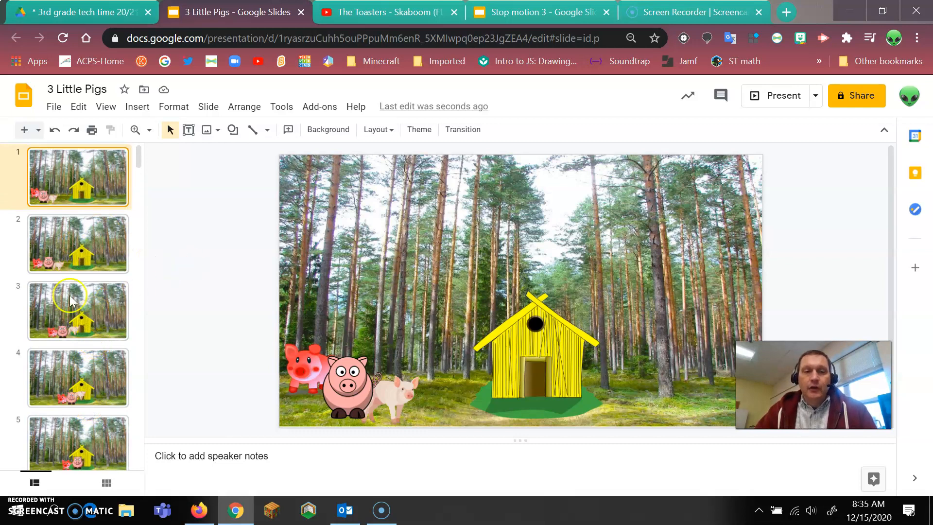
mouse_move(373, 309)
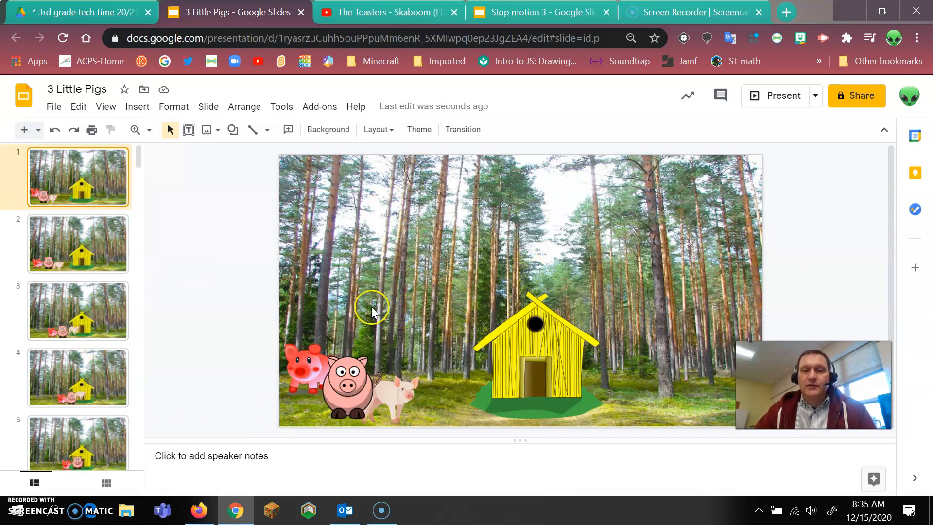